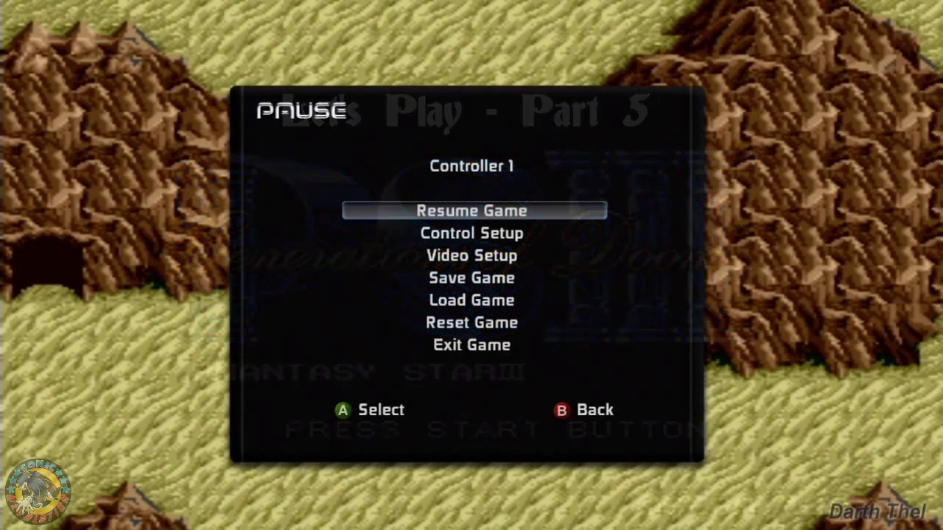
Step: Walk the party into the Supply Shop and browse its goods
left_click(471, 210)
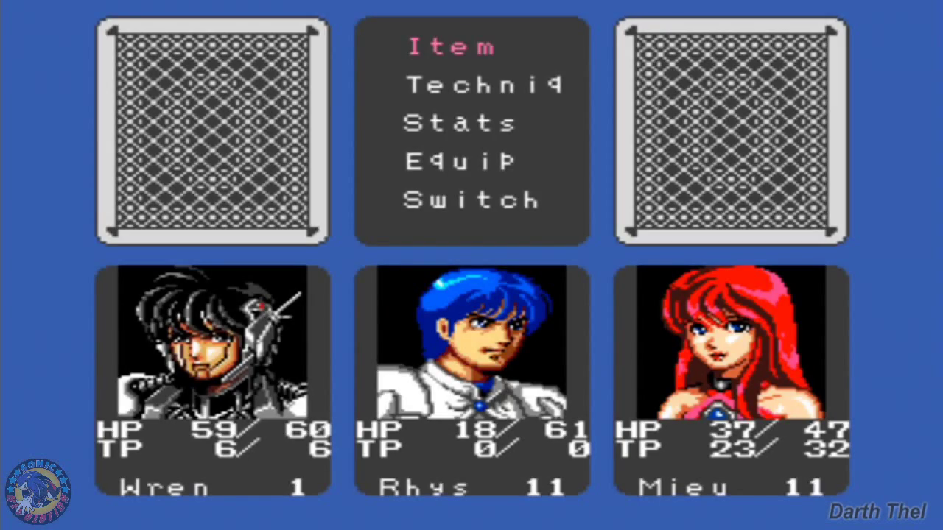
left_click(452, 46)
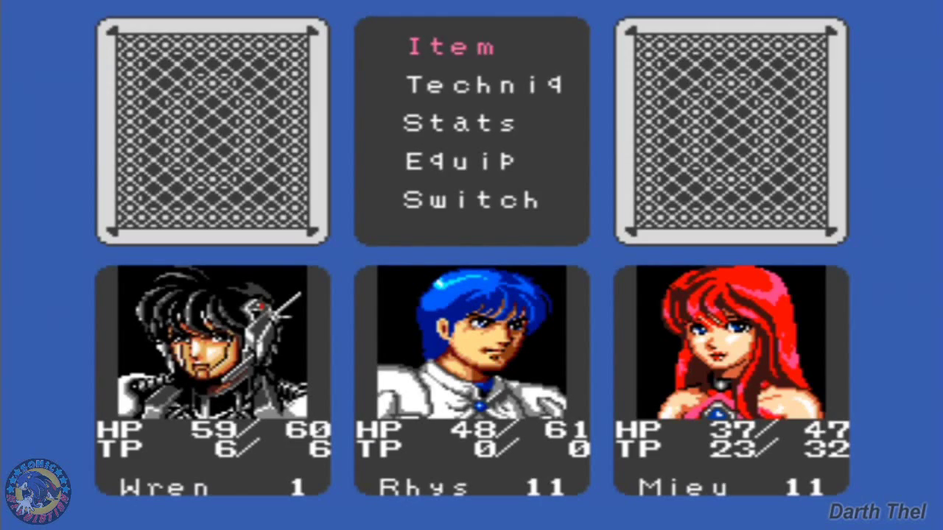
left_click(460, 121)
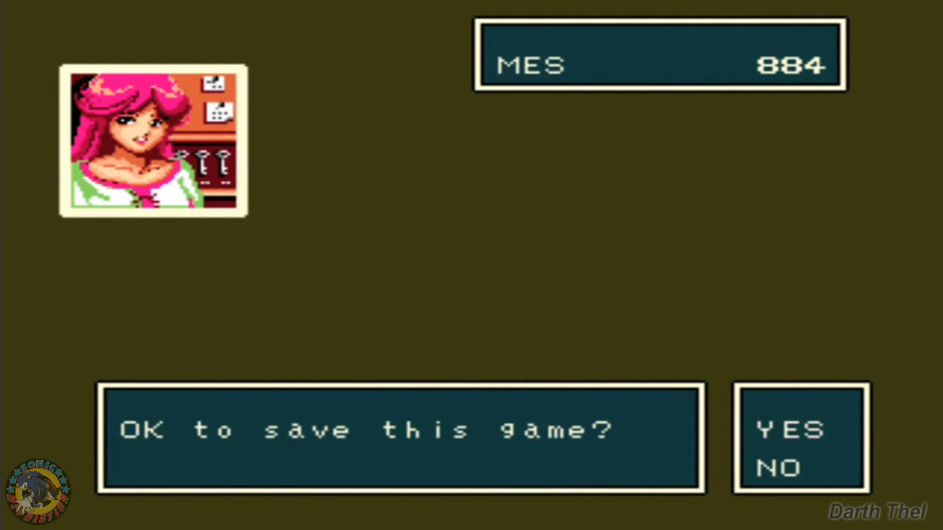
left_click(791, 430)
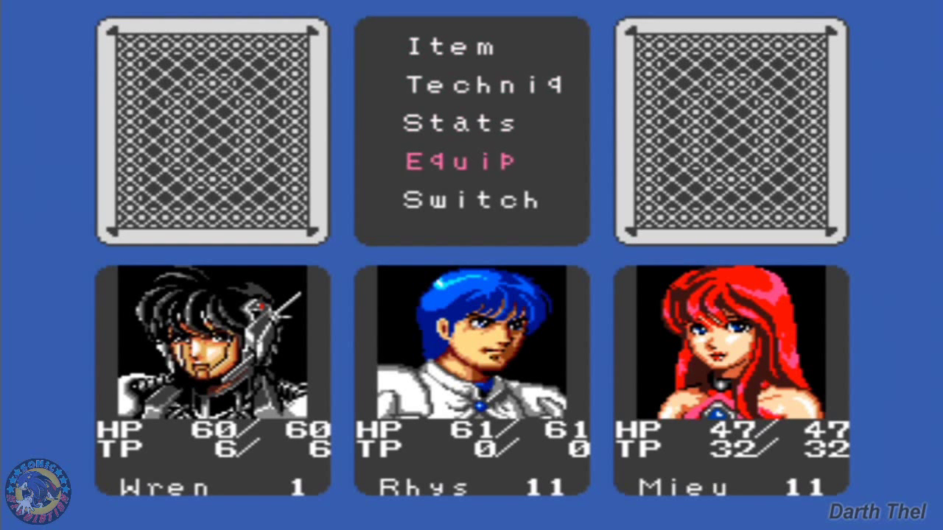
left_click(464, 162)
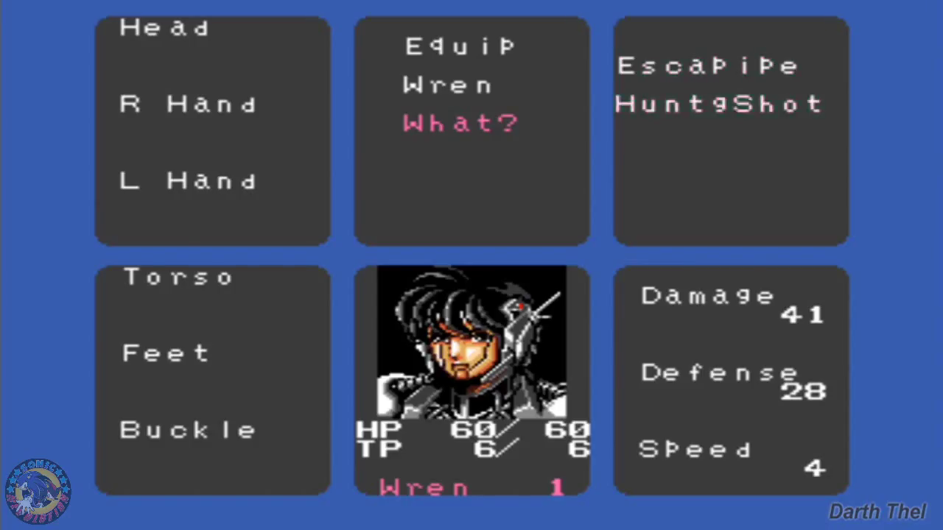
left_click(718, 104)
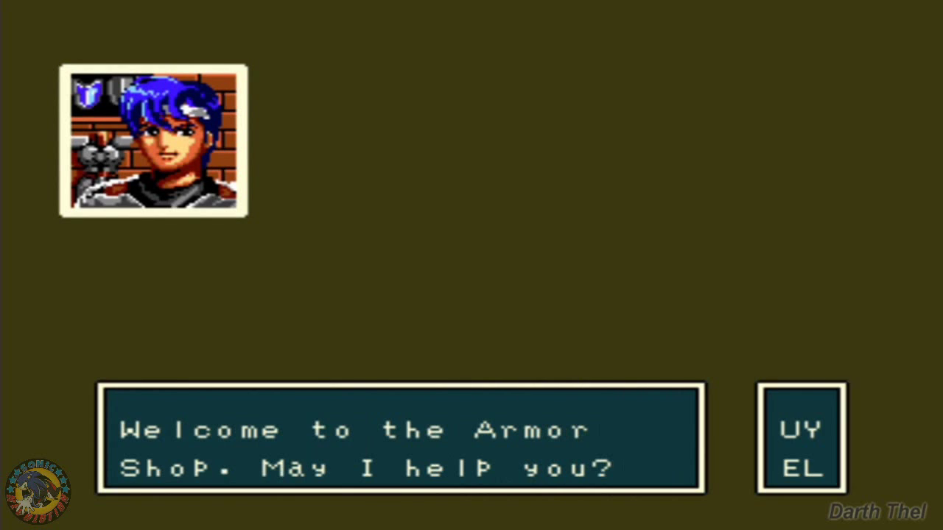
Step: Buy supplies at the Supply Shop and finish the shopkeeper's dialogue
left_click(799, 429)
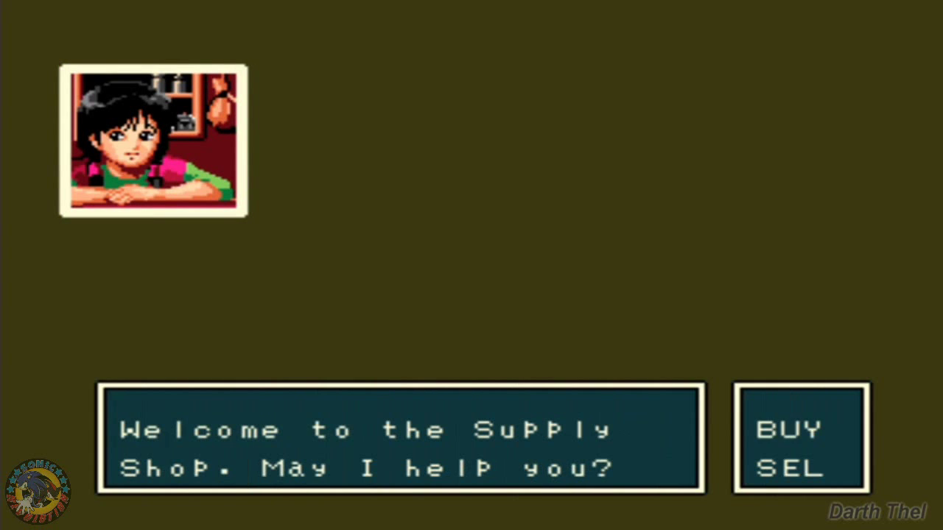
left_click(788, 429)
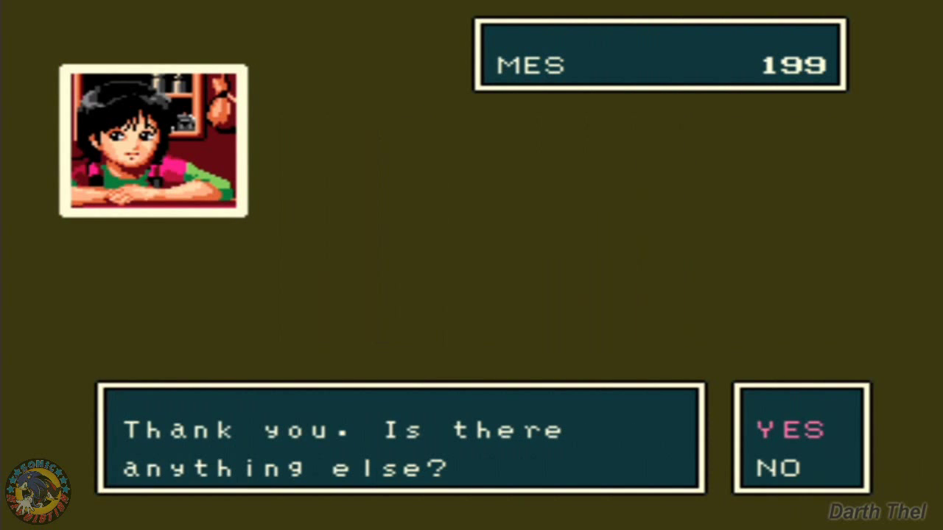
left_click(791, 429)
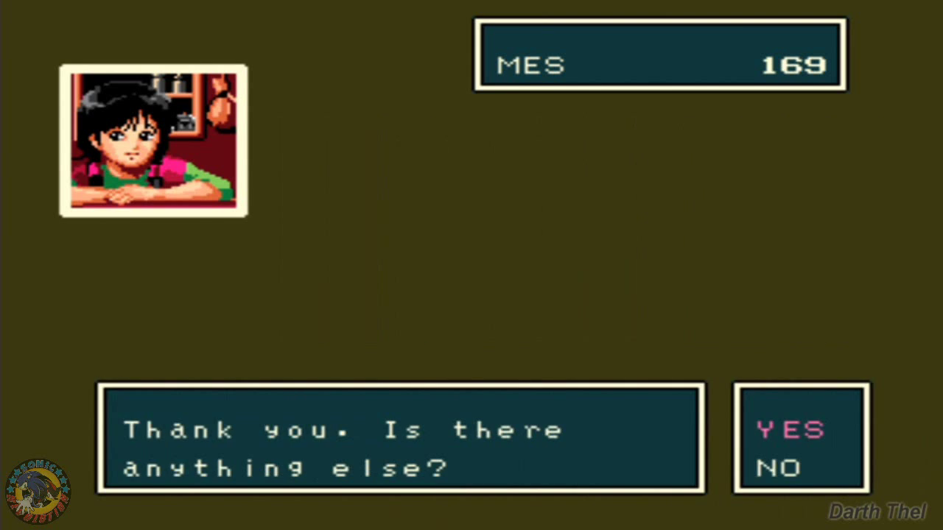
left_click(792, 429)
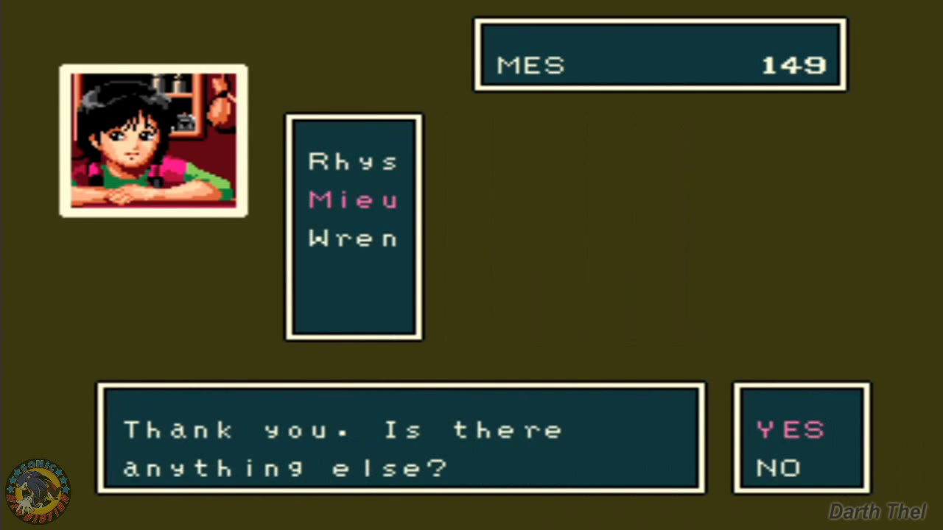
left_click(790, 431)
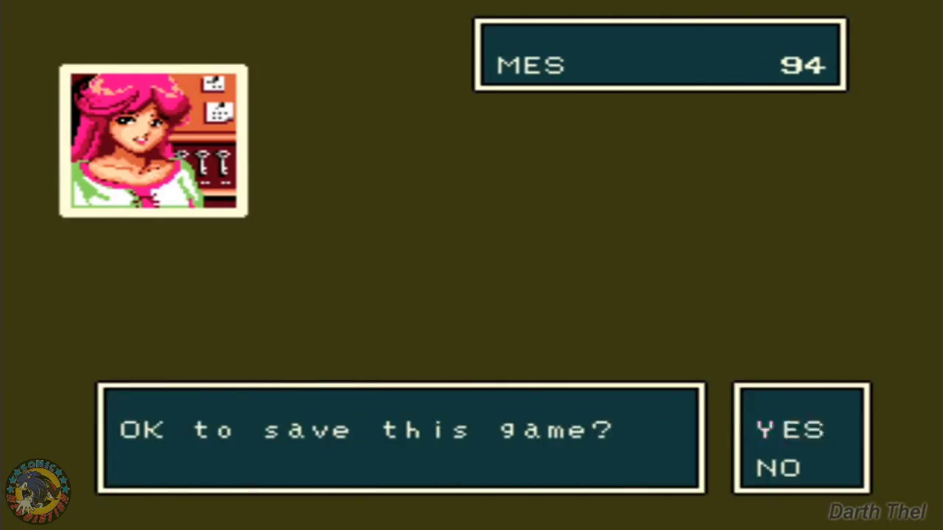
left_click(791, 429)
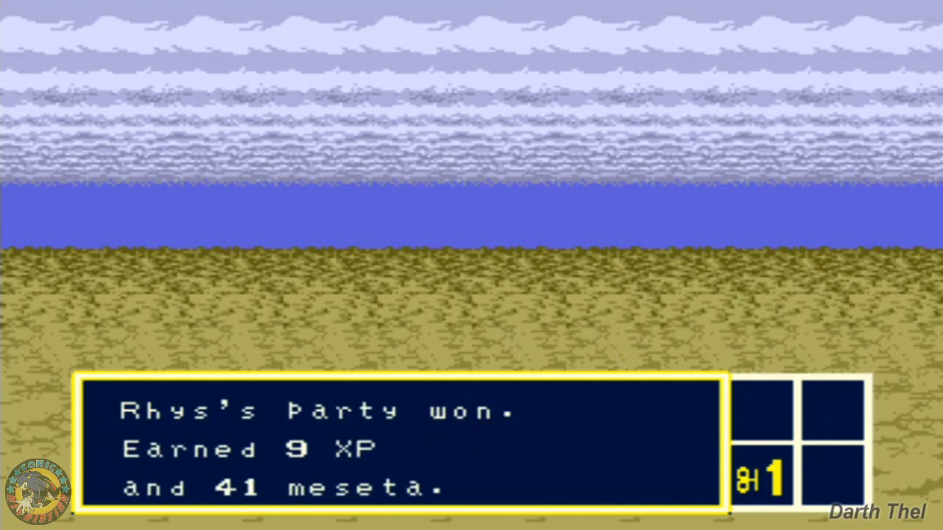
key("Enter")
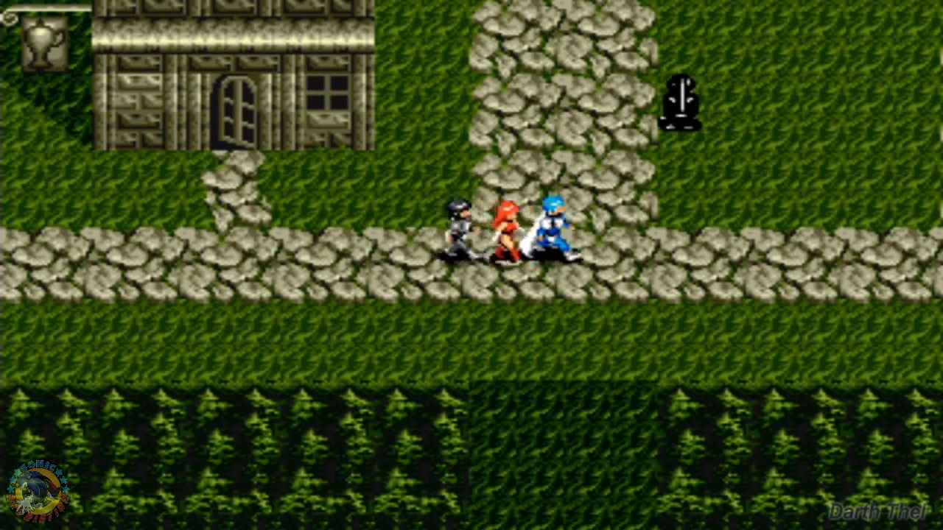
Step: Lead the party north along the stone road into the Armor Shop and greet the shopkeeper
key("Up")
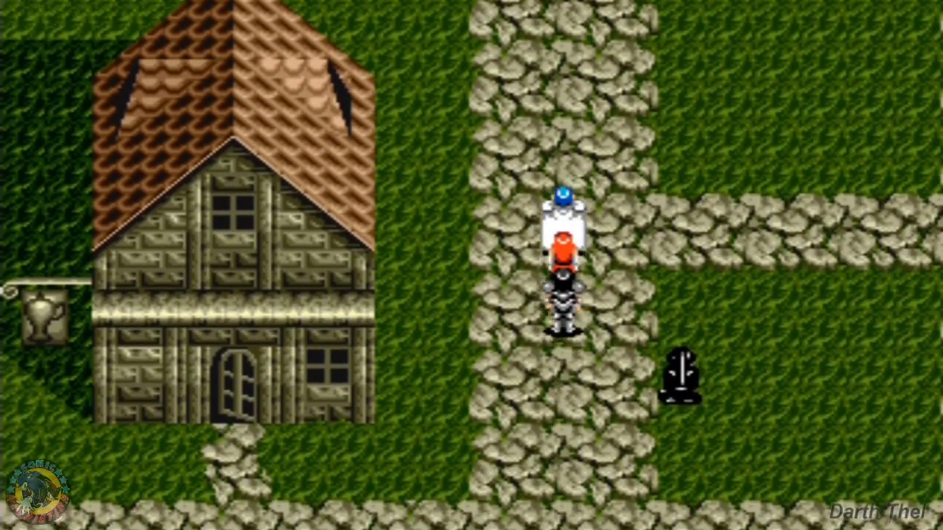
key("Up")
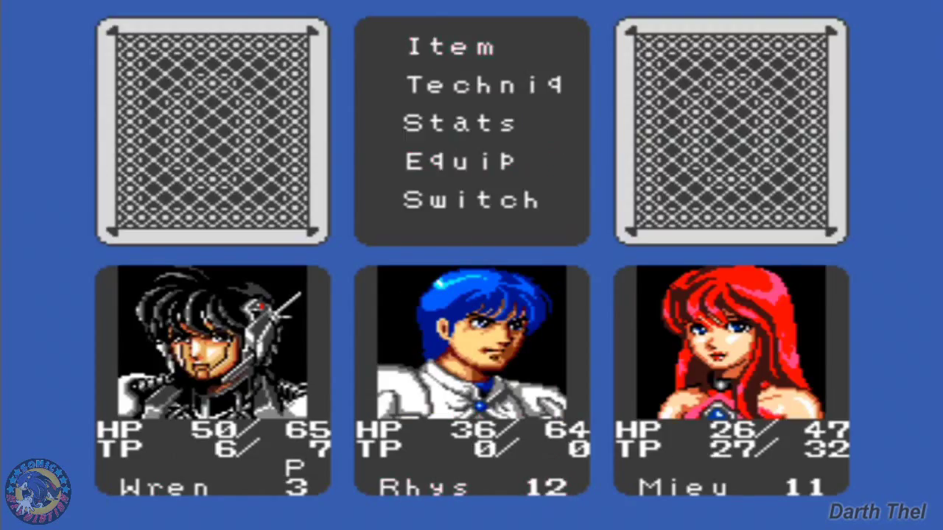
left_click(461, 84)
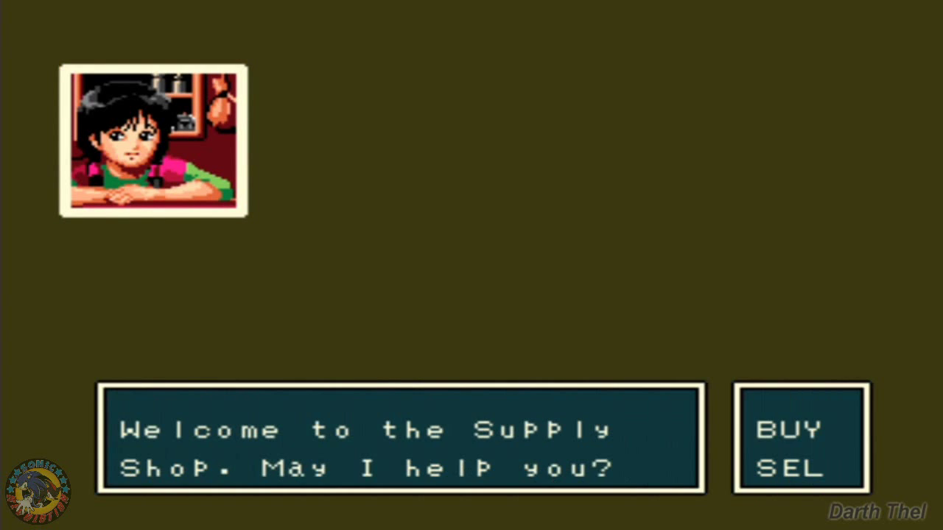
left_click(788, 430)
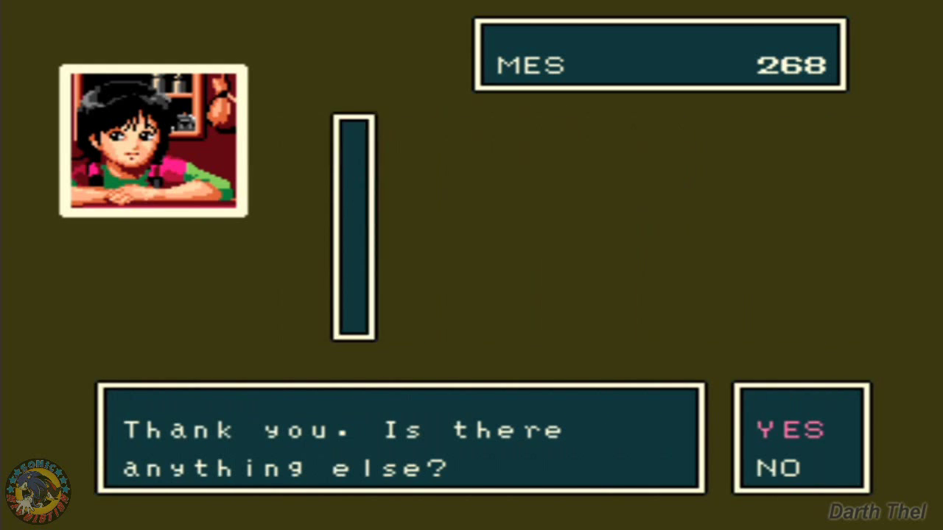
left_click(788, 429)
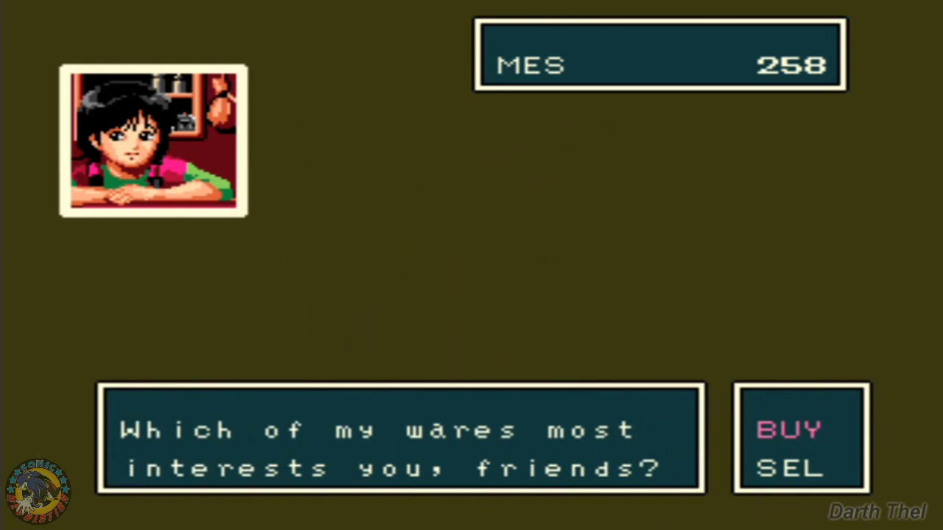
left_click(789, 429)
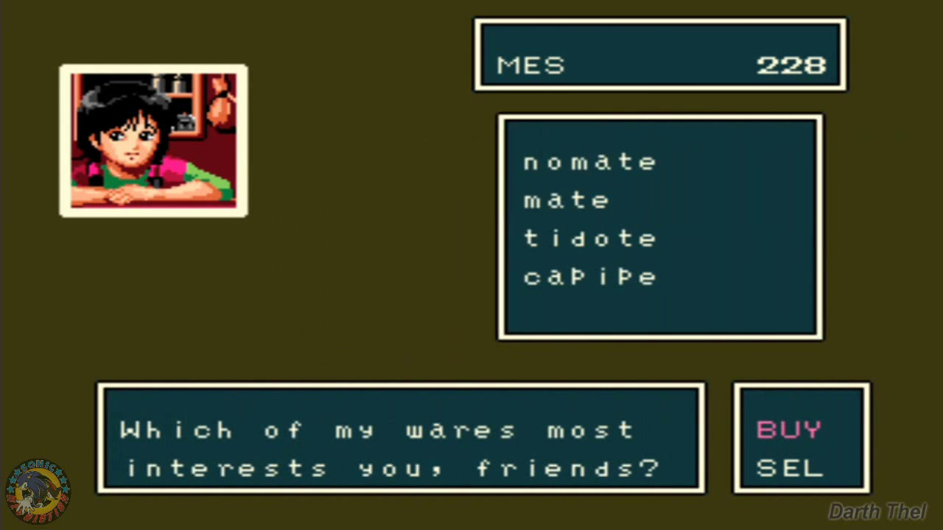
left_click(589, 239)
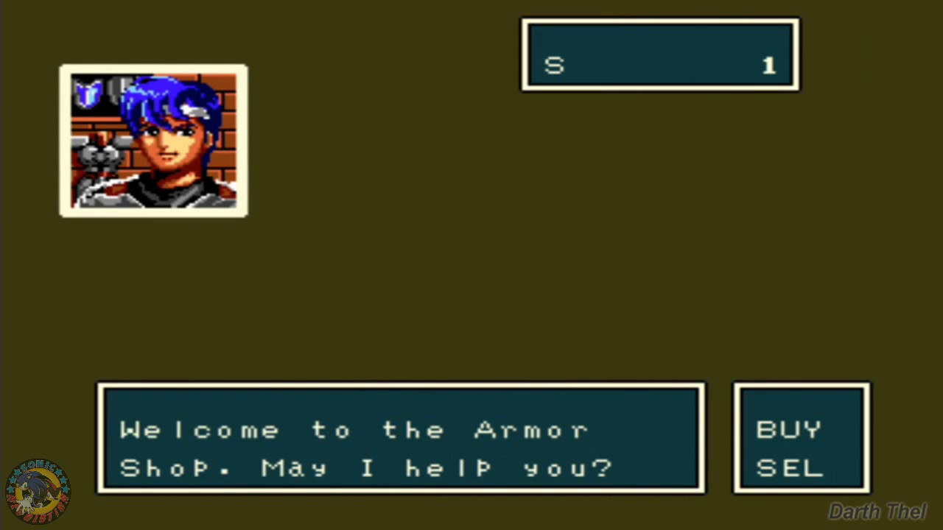
Step: Leave the armor shop, browse the weapon shop's BUY/SEL menu, and walk back onto the town road
left_click(787, 430)
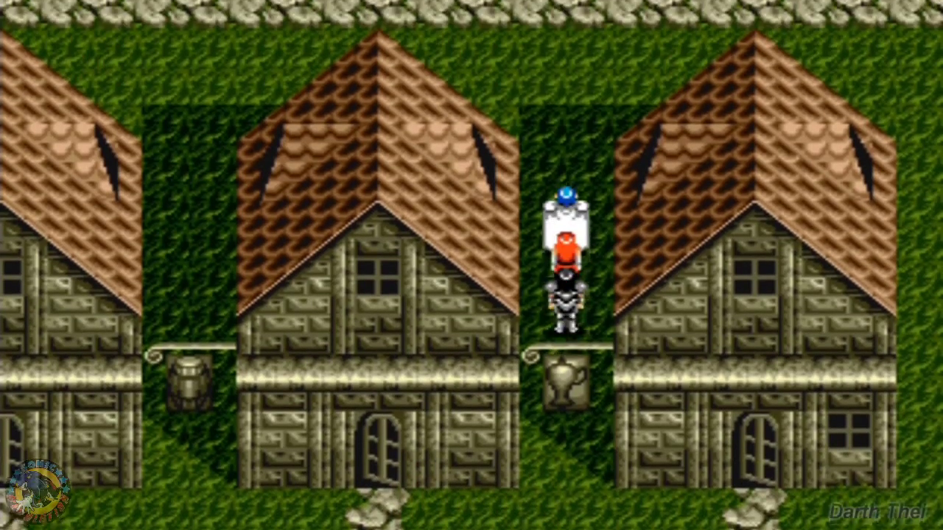
key("Up")
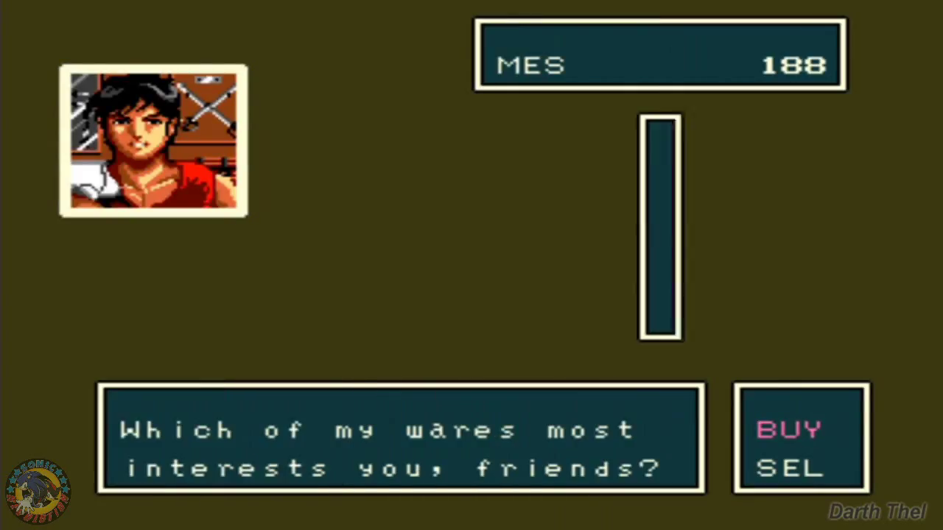
left_click(788, 429)
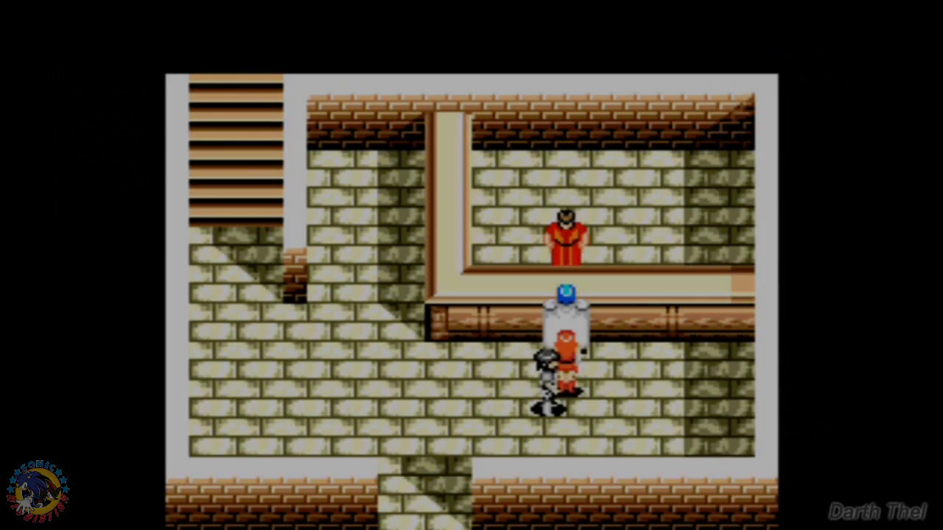
key("Down")
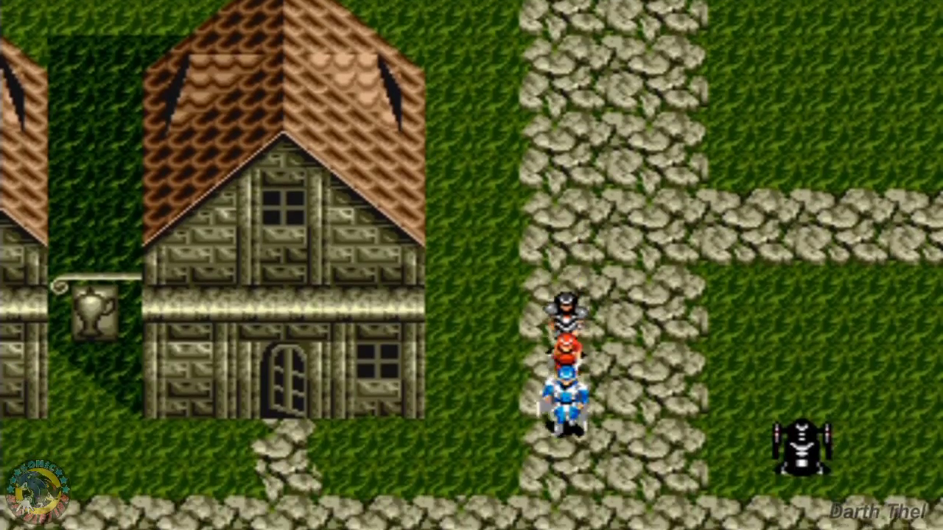
Step: Head out of town and win the first battle for 2 XP and 4 meseta
key("Down")
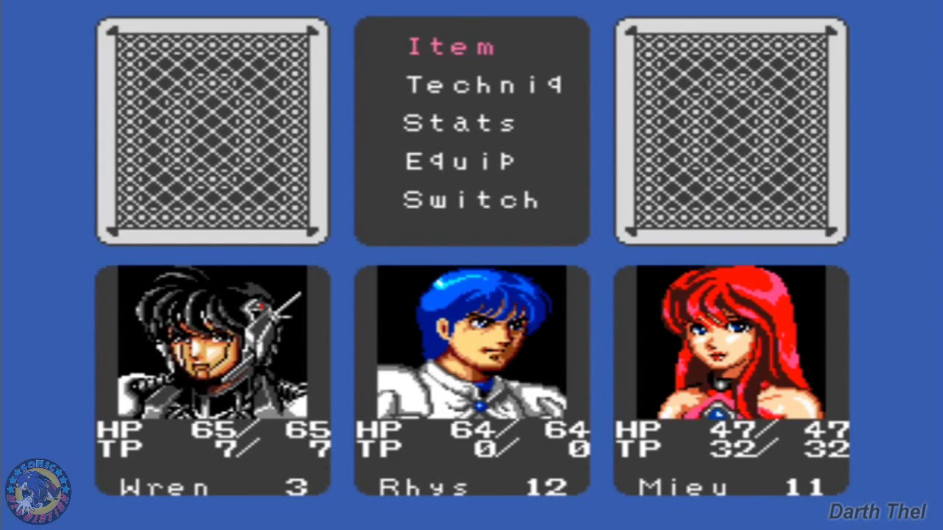
left_click(458, 122)
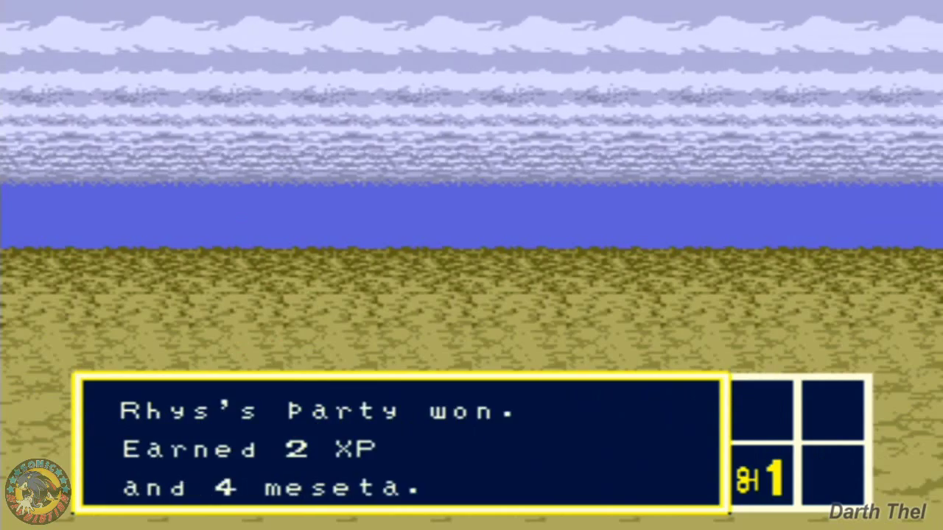
Step: Keep battling, then bring up the party screen showing Wren 63/65 and Rhys 54/64 HP
key("Enter")
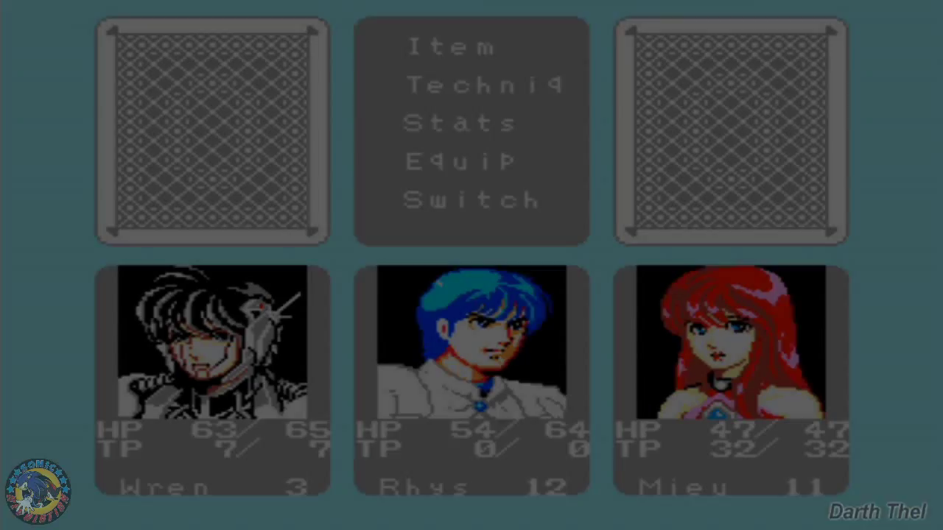
Step: Visit the save keeper and agree to save over slot 2's Rhys LV12 record
left_click(459, 122)
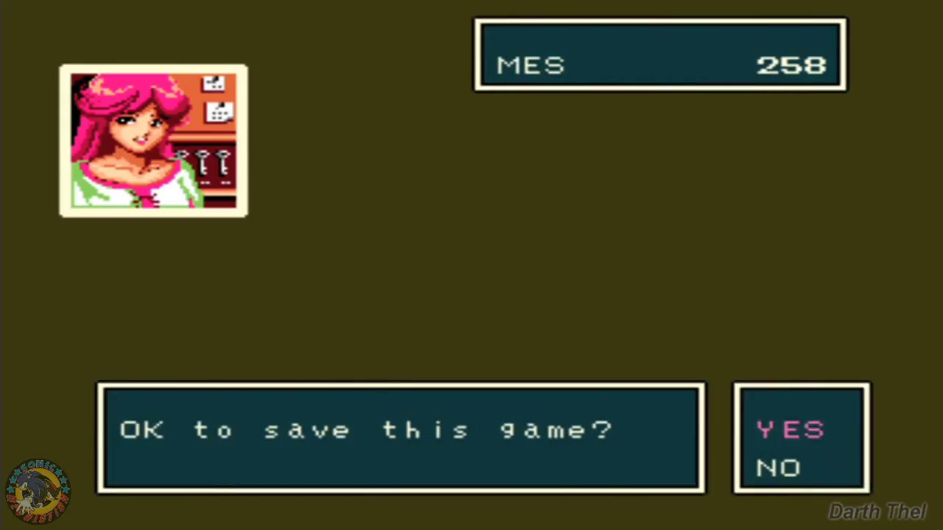
left_click(788, 429)
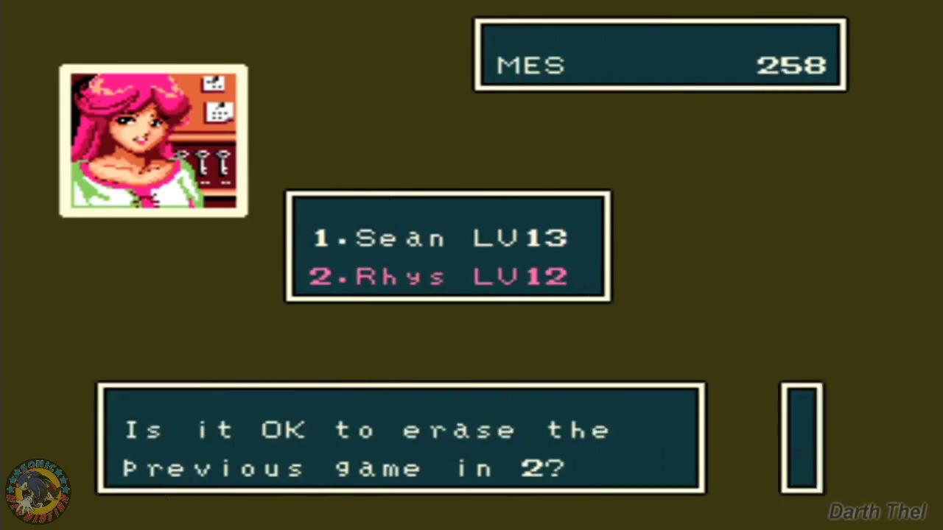